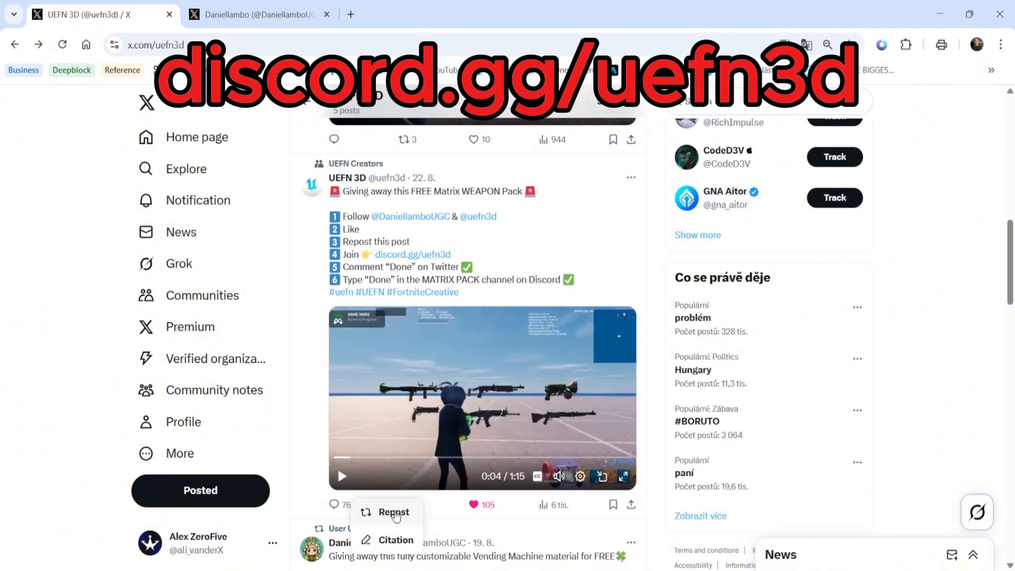
# Repost the Matrix weapon pack giveaway post and scroll down the feed.
pyautogui.click(394, 511)
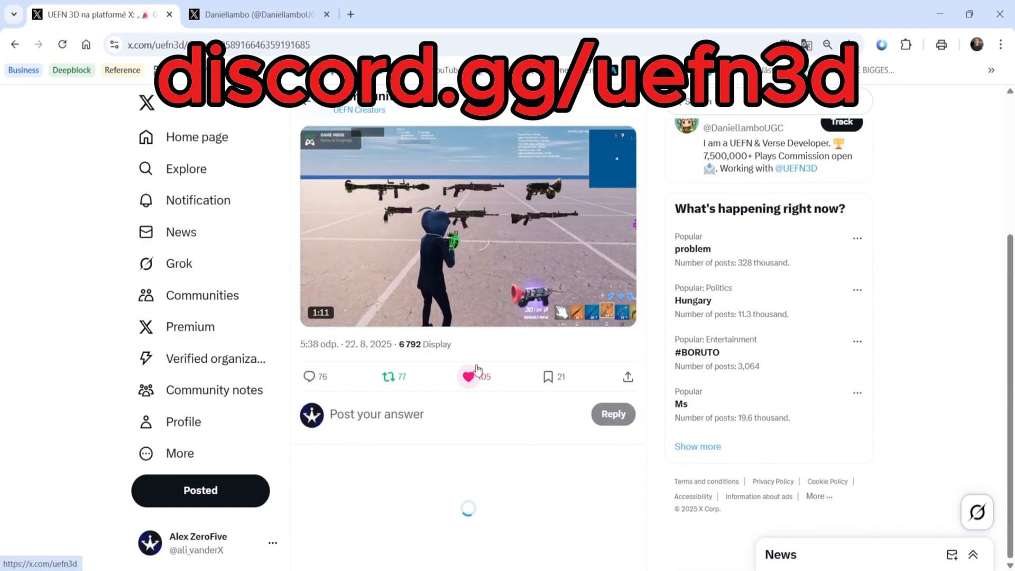
pyautogui.scroll(-3)
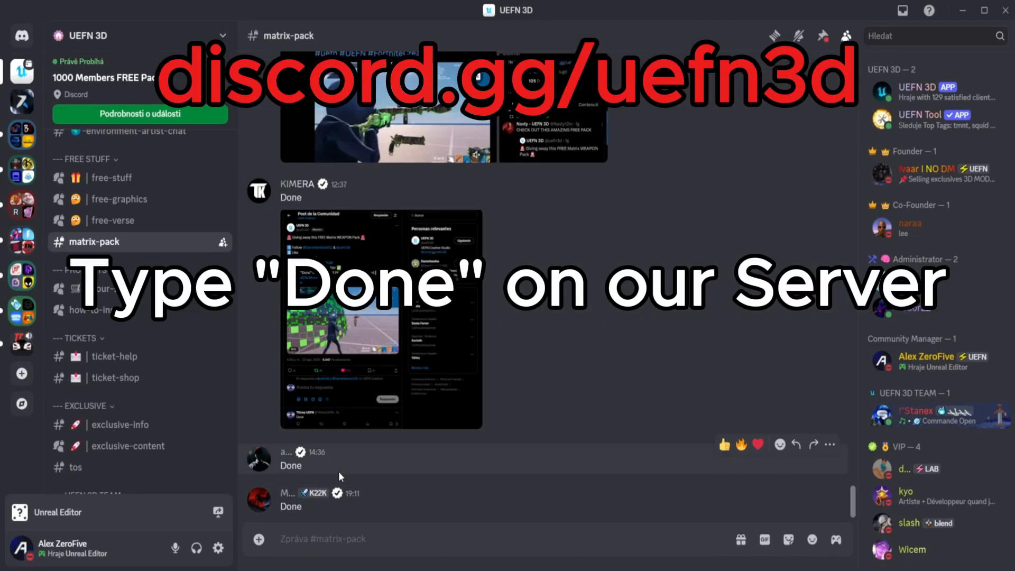
pyautogui.moveTo(586, 411)
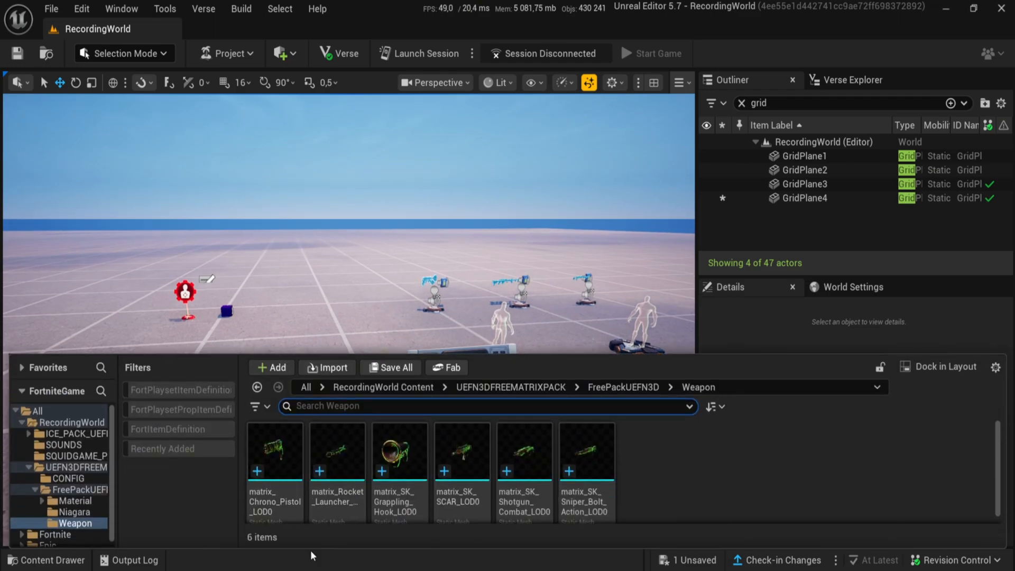
# Drag matrix_SK_SCAR_LOD0 from the Weapon folder into the viewport and deselect it.
pyautogui.click(462, 452)
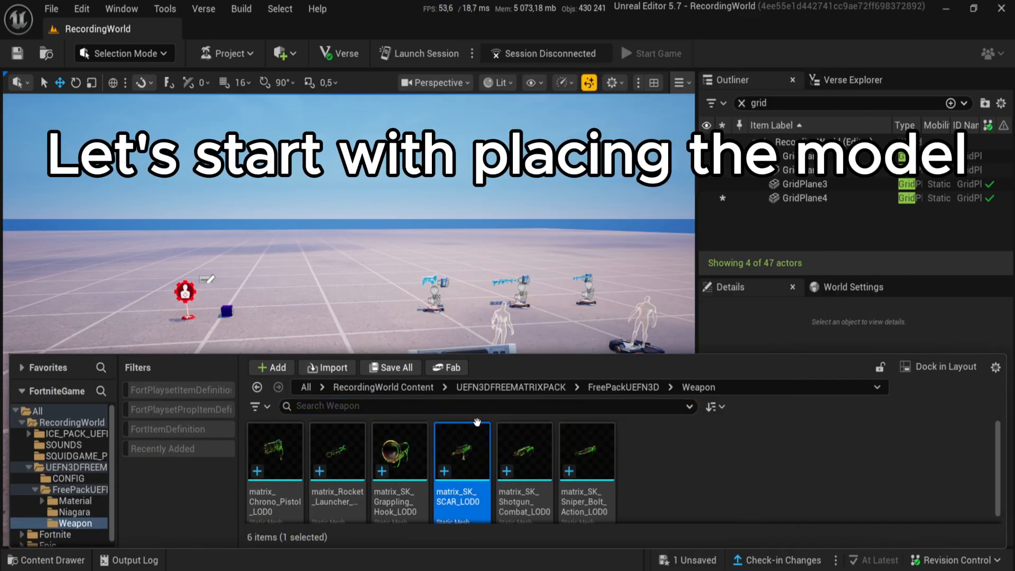
pyautogui.moveTo(462, 450); pyautogui.dragTo(472, 388)
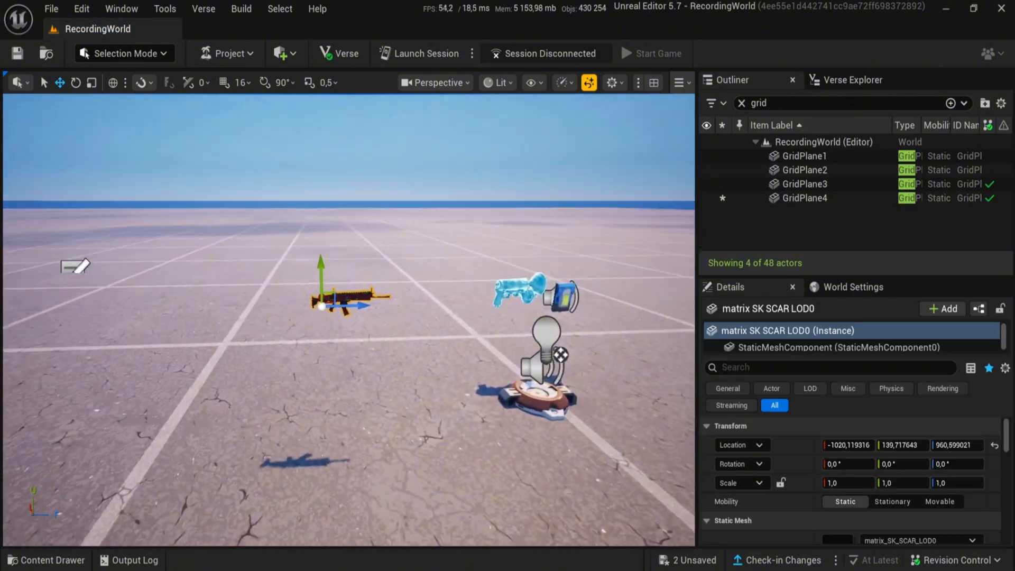
pyautogui.click(805, 198)
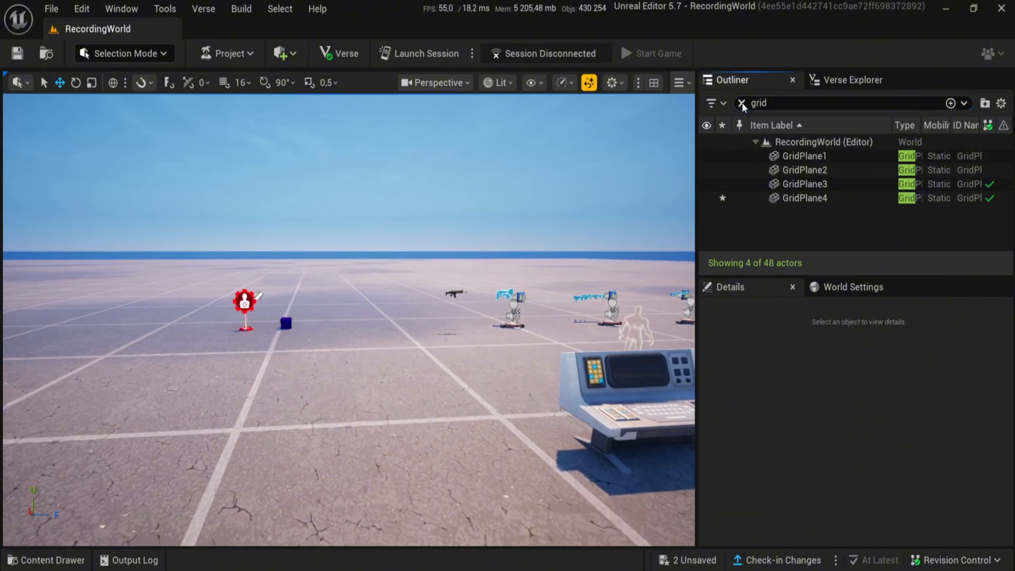
# Review custom_weapon_manager and matrix_effect_device in Verse Explorer, then browse the UEFN3DFREEMATRIXPACK folder.
pyautogui.click(853, 79)
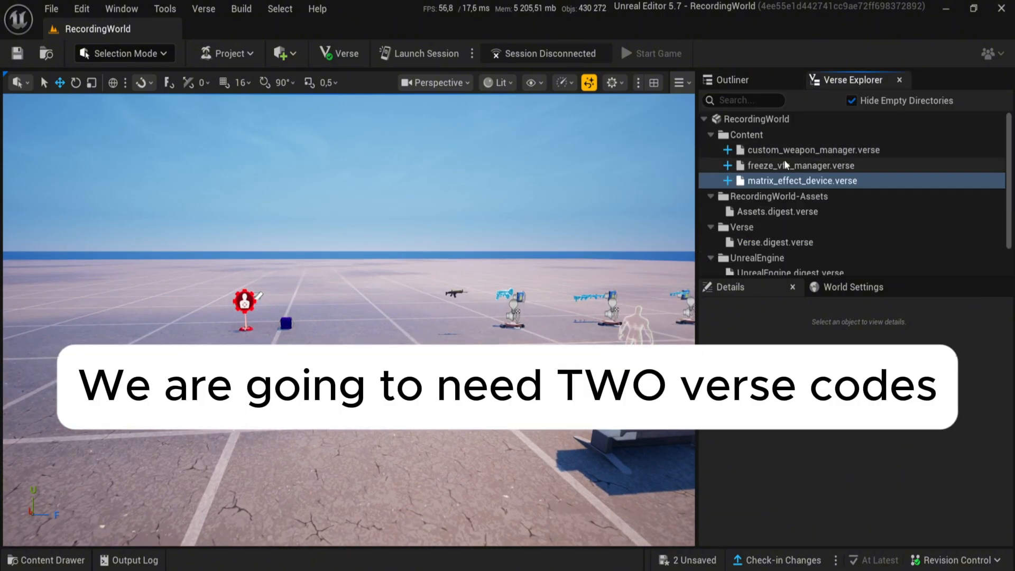
pyautogui.click(802, 150)
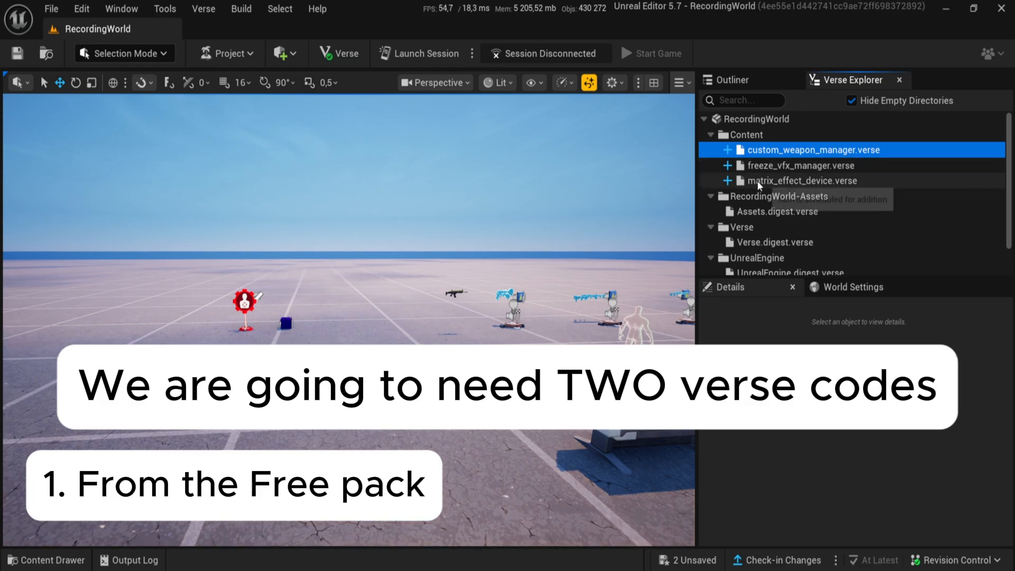
pyautogui.click(802, 181)
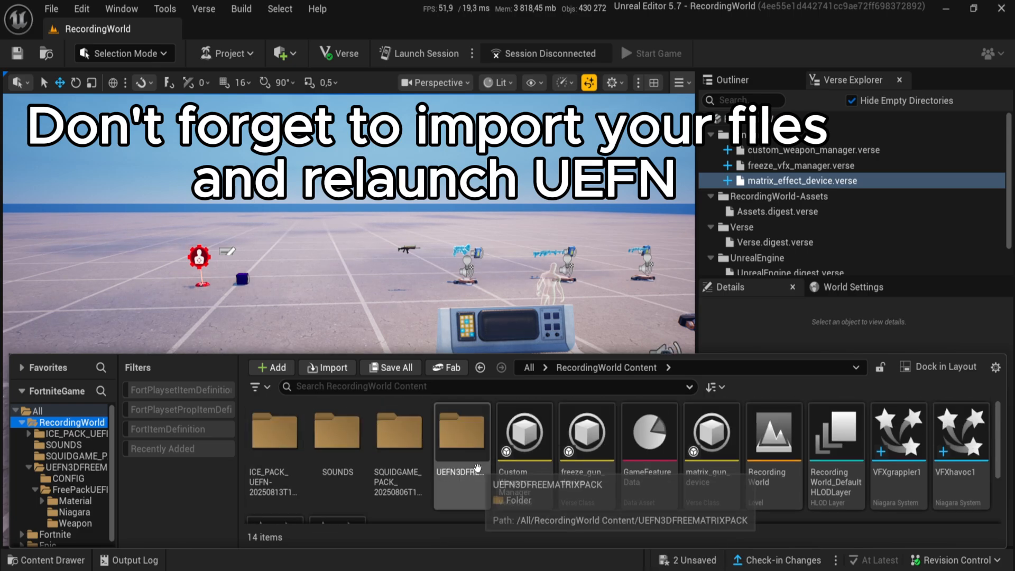
pyautogui.doubleClick(461, 433)
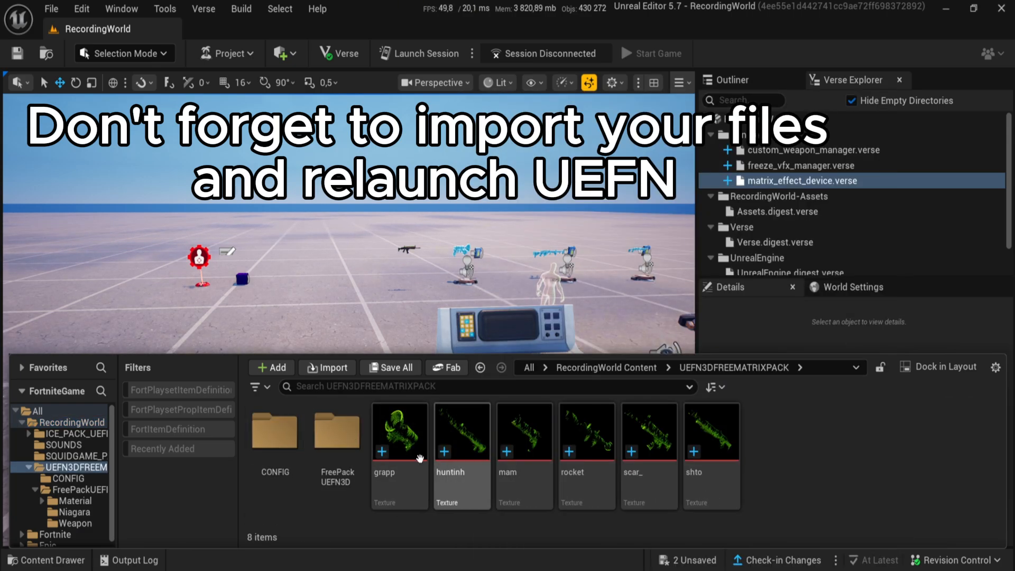
pyautogui.doubleClick(336, 431)
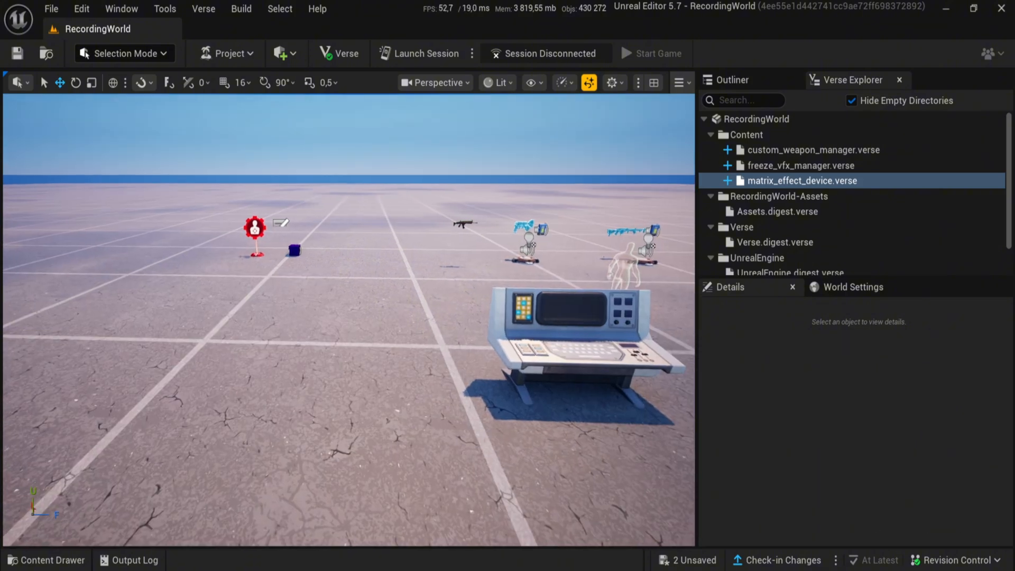
# Place a matrix gun device and link the existing conditional button in a new ConditionalButtons slot.
pyautogui.click(46, 559)
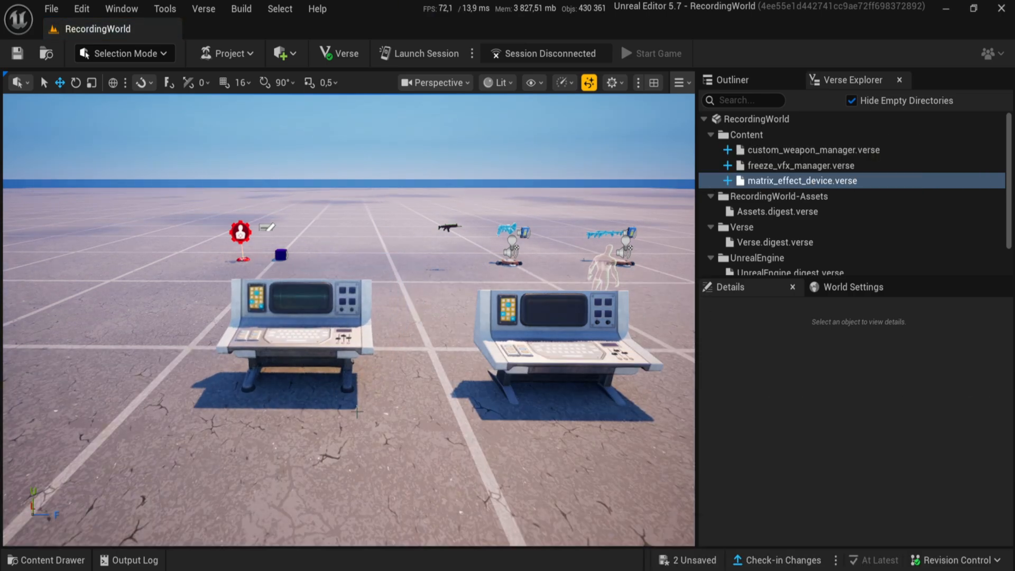
pyautogui.click(295, 318)
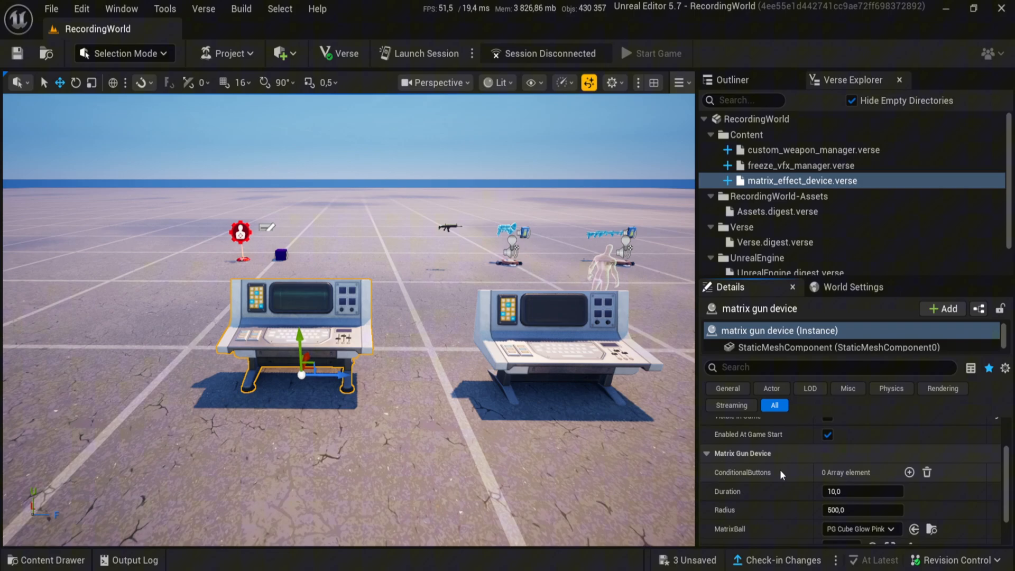
pyautogui.click(909, 472)
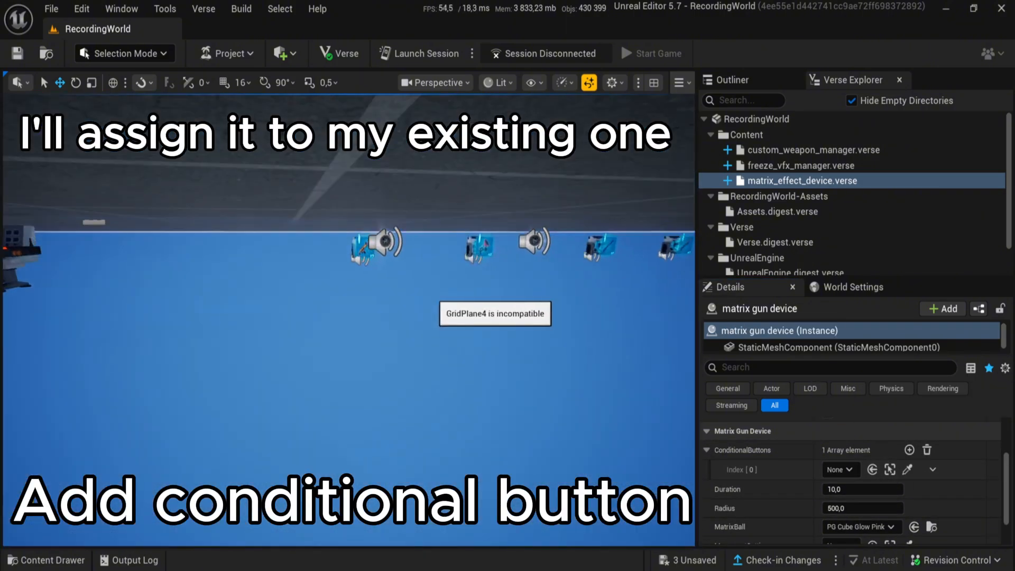
pyautogui.click(840, 470)
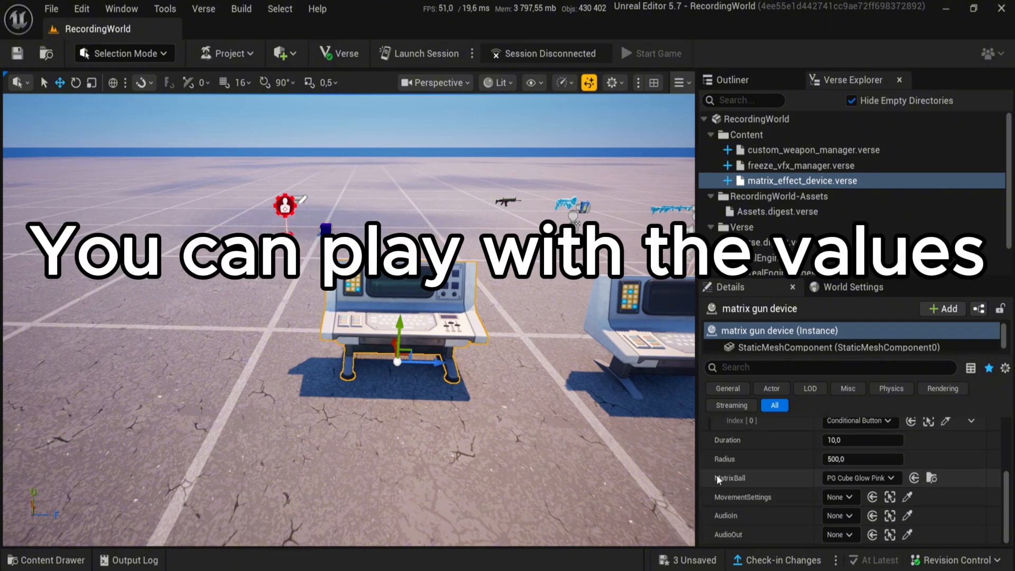
# Browse the UEFN3DFREEMATRIXPACK content folder for the BP Matrix Ball asset.
pyautogui.click(45, 559)
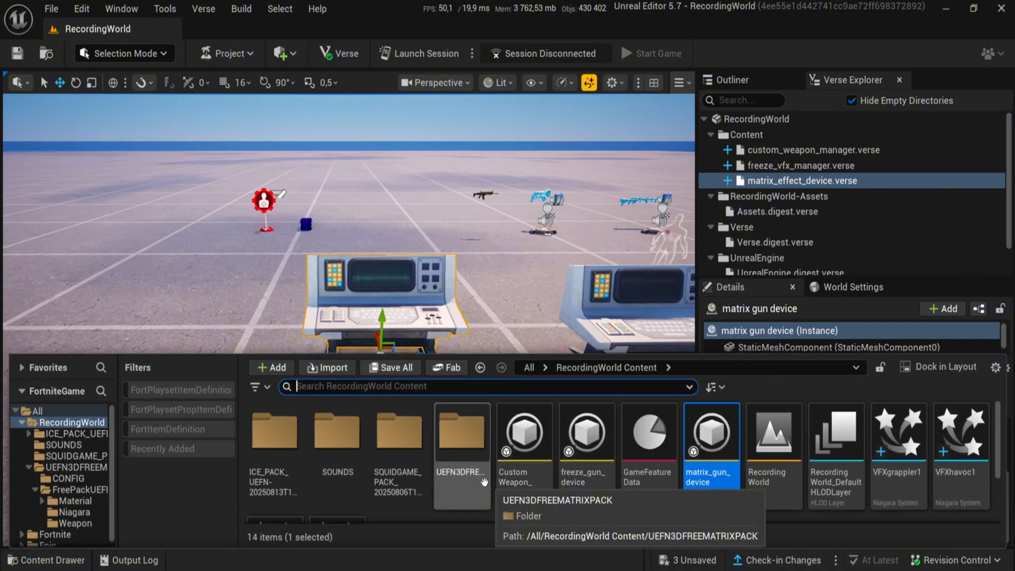
pyautogui.doubleClick(462, 433)
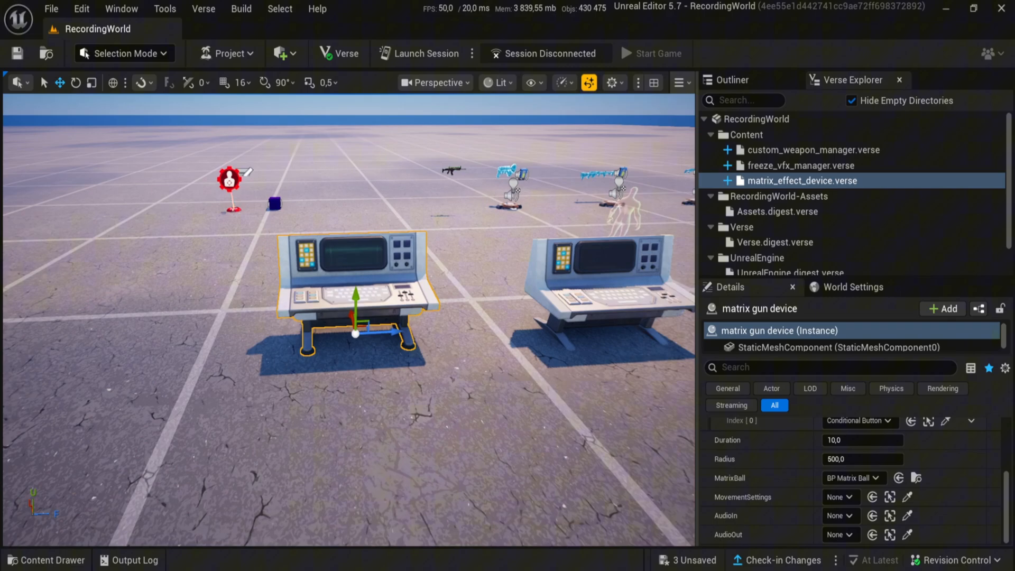
pyautogui.click(46, 559)
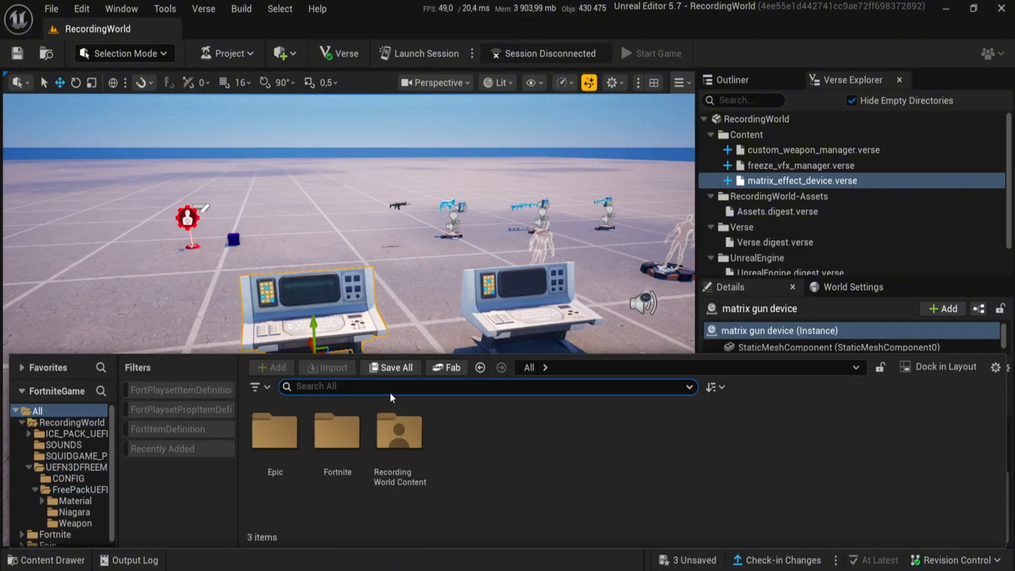
# Search the content for 'playeer' to find a player movement device.
pyautogui.write('playeer')
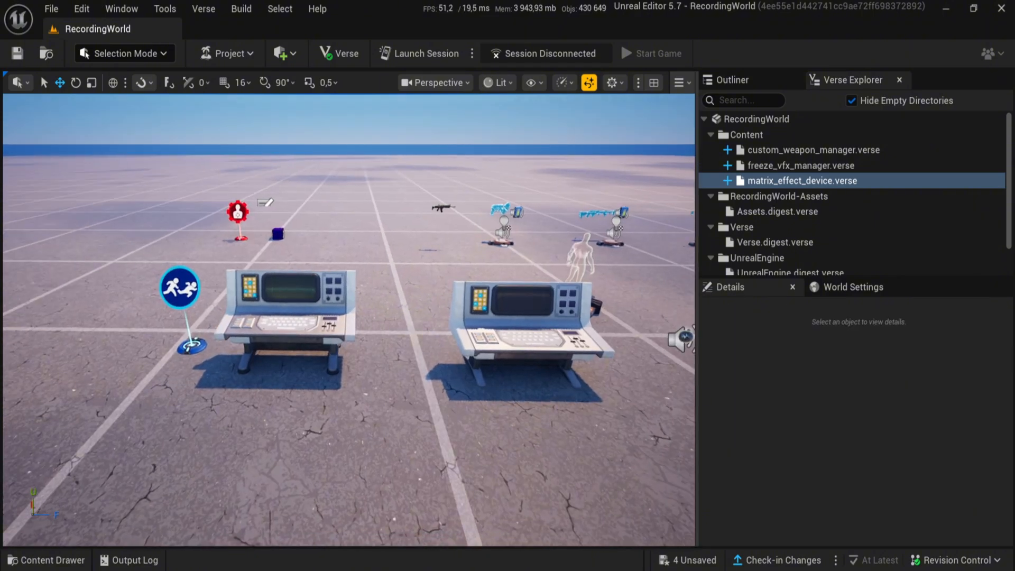
# Find the Audio Player via search 'audio pla', place it and rename it audioin.
pyautogui.click(45, 560)
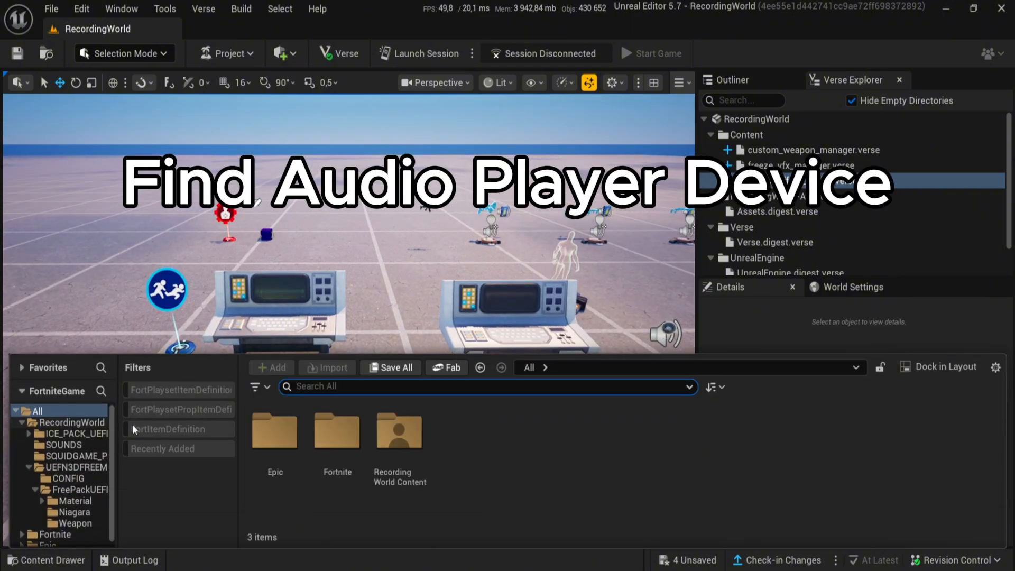
pyautogui.write('a')
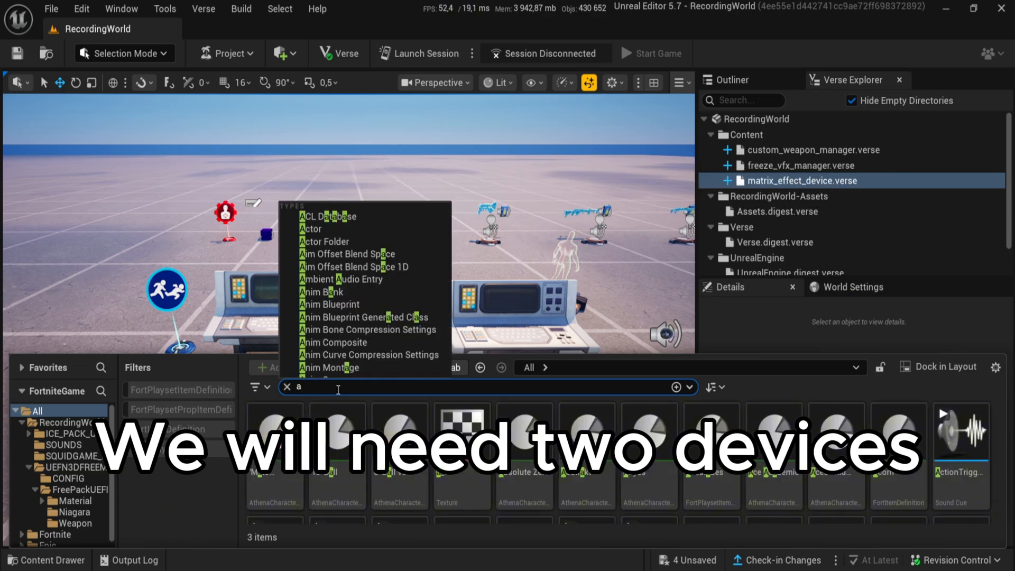
pyautogui.write('udio pla')
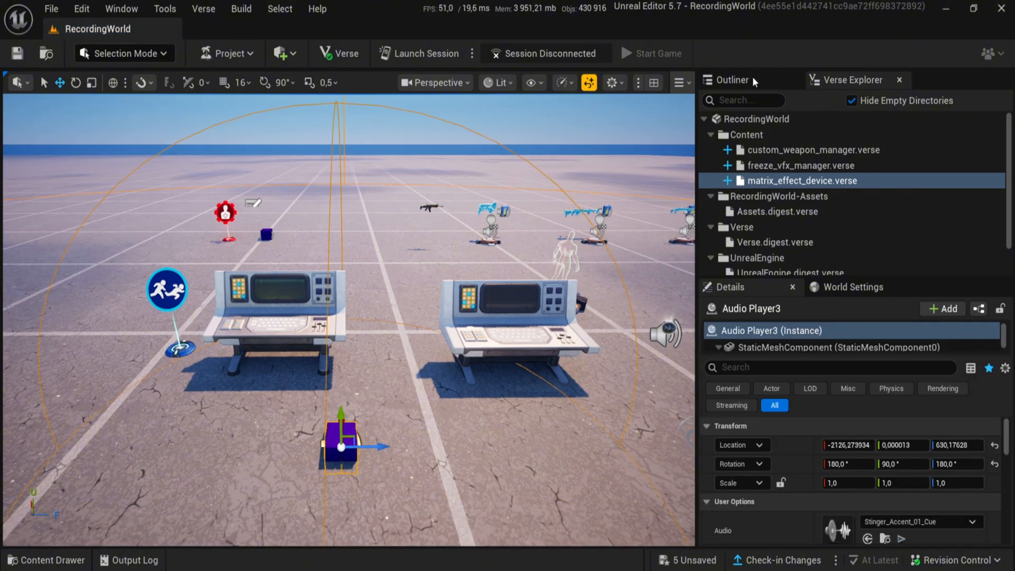
pyautogui.press('F2')
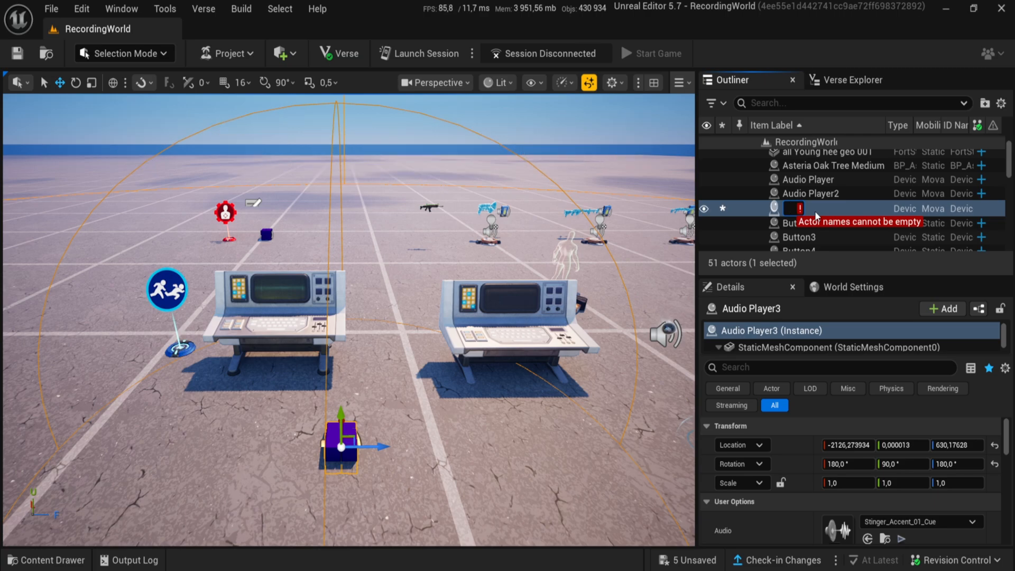
pyautogui.write('audioin')
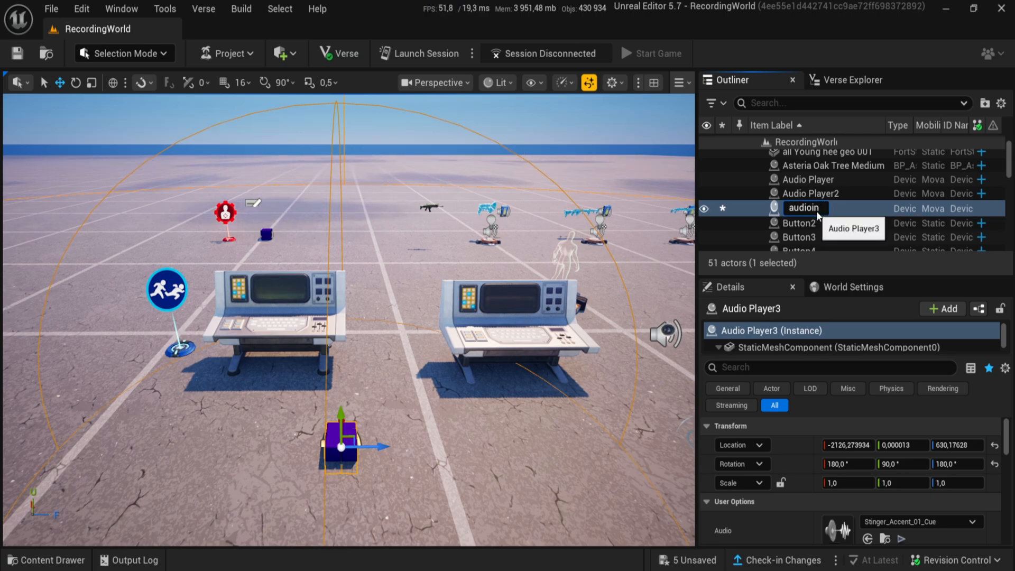
pyautogui.press('enter')
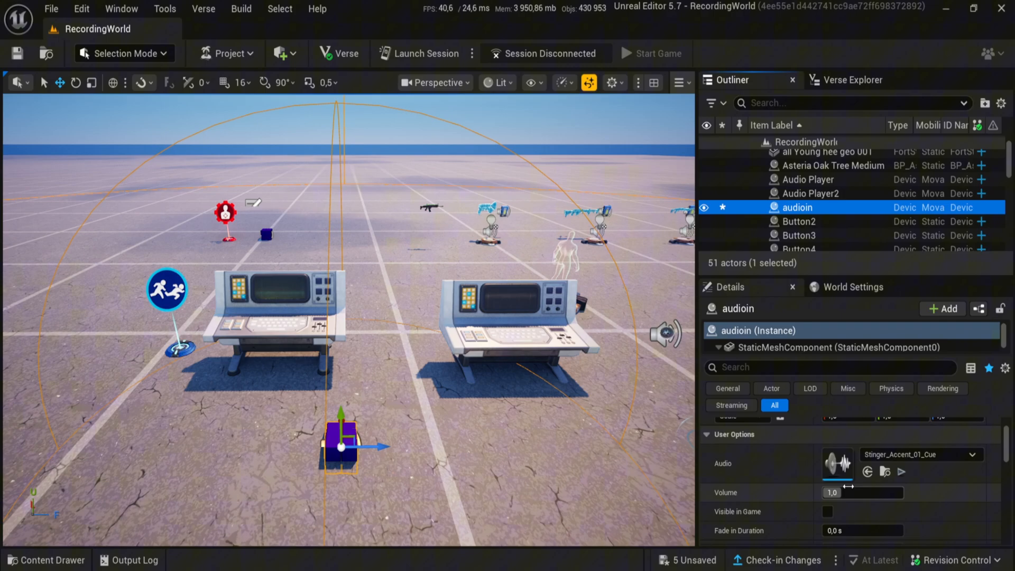
# Adjust audioin's Volume and Attenuation settings in its details.
pyautogui.click(45, 559)
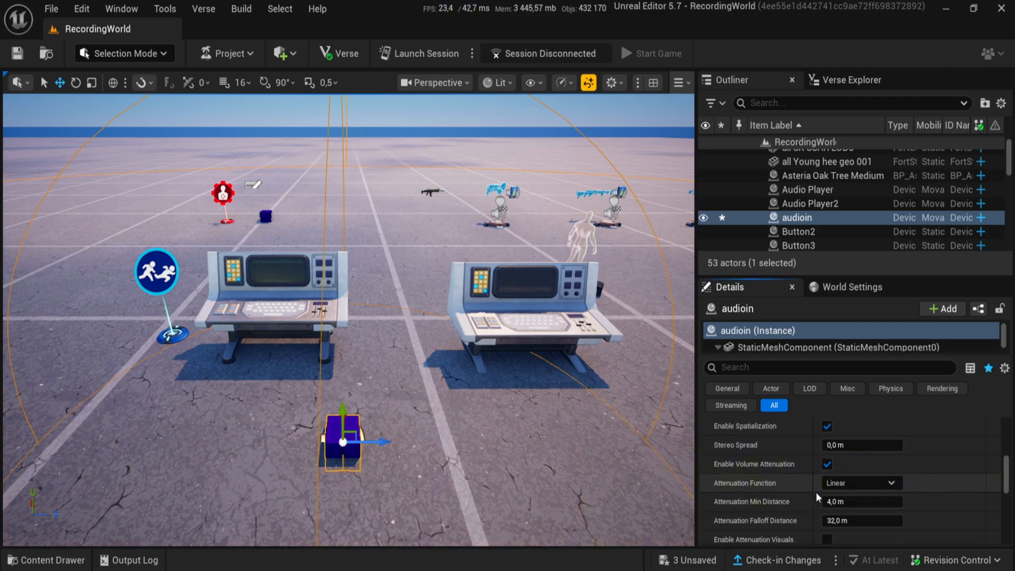
pyautogui.scroll(-3)
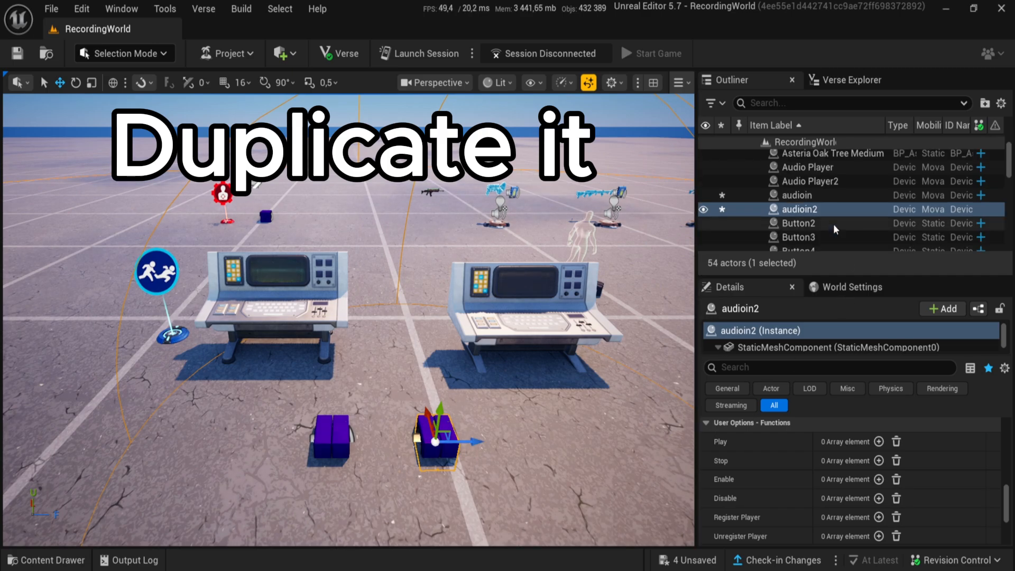
# Rename the duplicated audio player audioout and set its sound to SlowMotion_In.
pyautogui.doubleClick(800, 209)
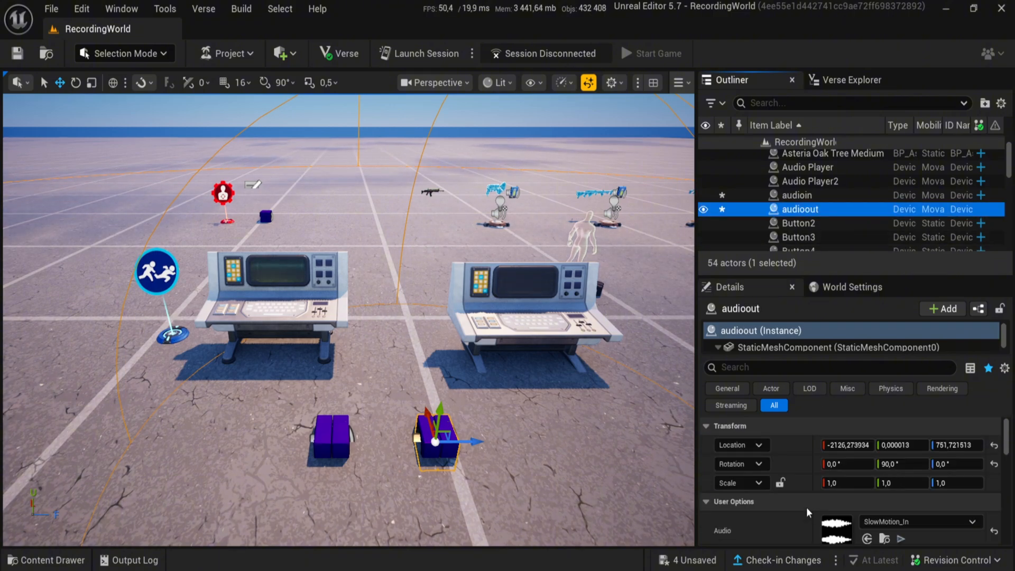
pyautogui.click(585, 451)
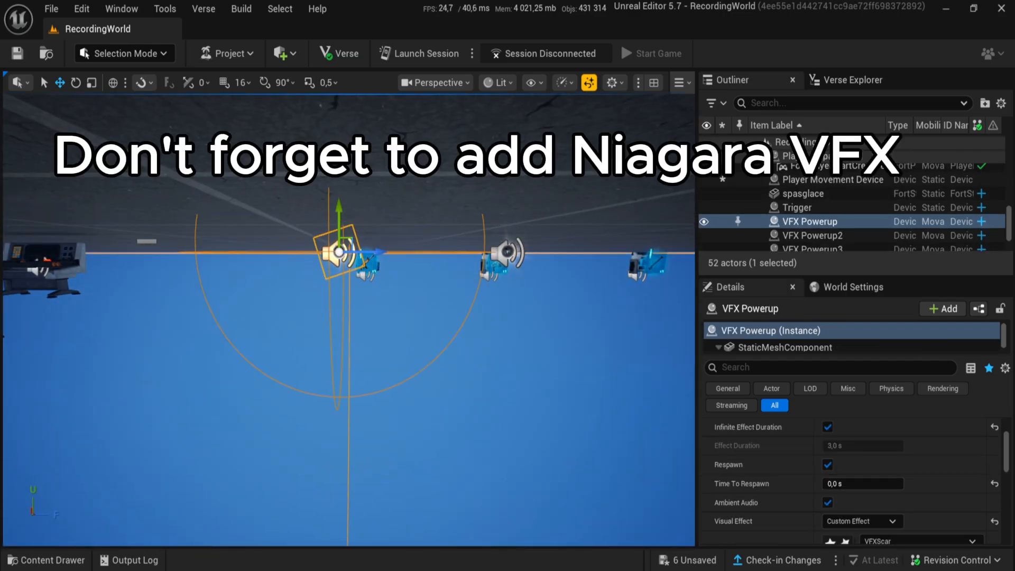
# From the VFX Powerup effect's context menu, browse to the FreePackUEFN3D premade asset folder.
pyautogui.rightClick(336, 250)
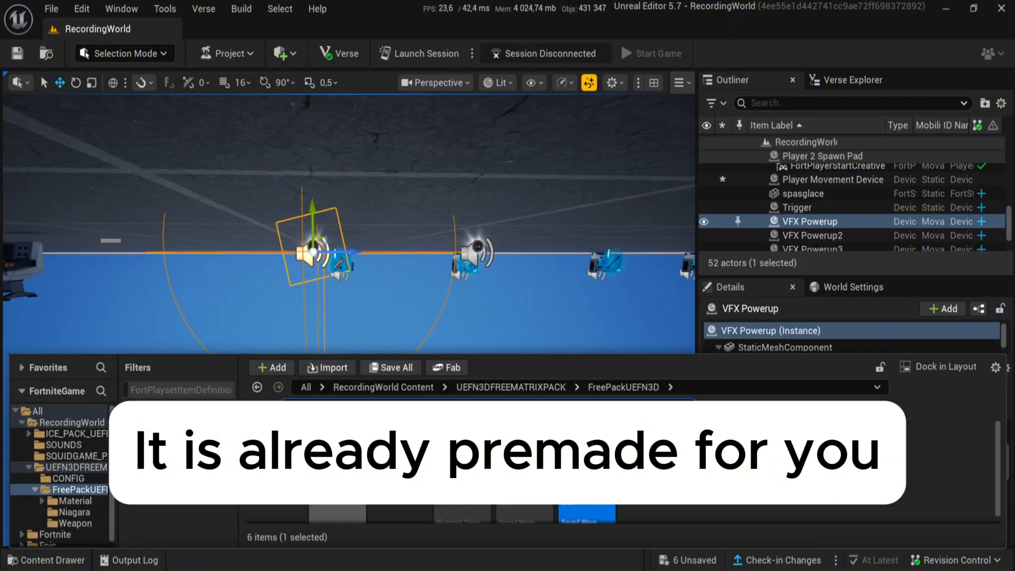
pyautogui.click(74, 511)
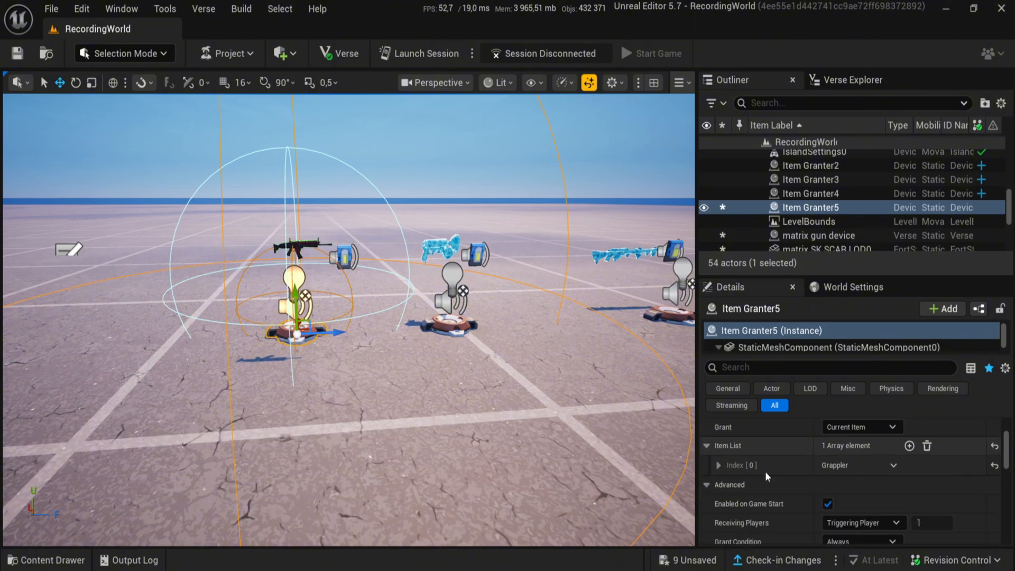
# Paste the copied weapon into Item Granter5's Item List Index [0] Item Definition.
pyautogui.click(927, 445)
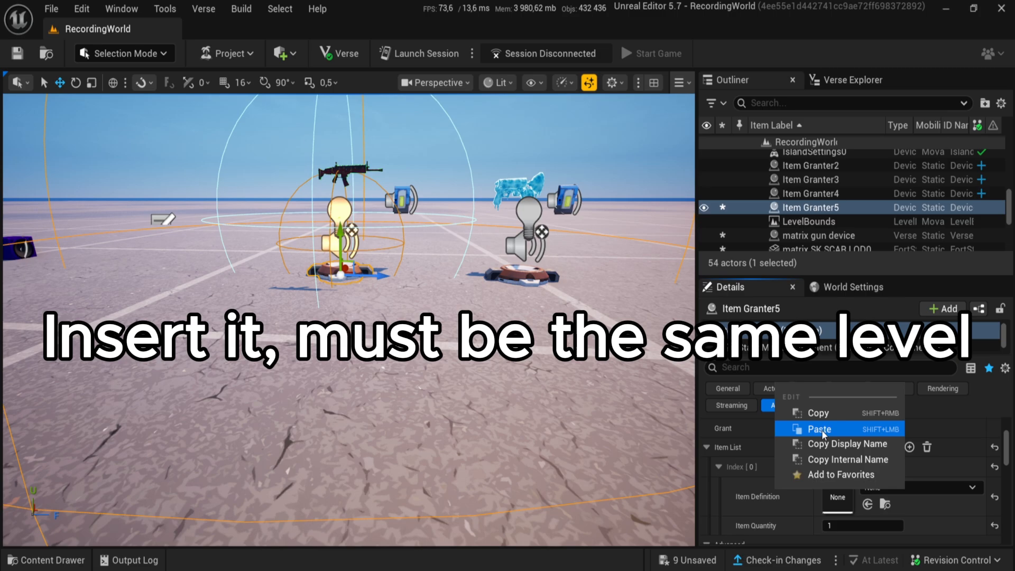
pyautogui.click(819, 428)
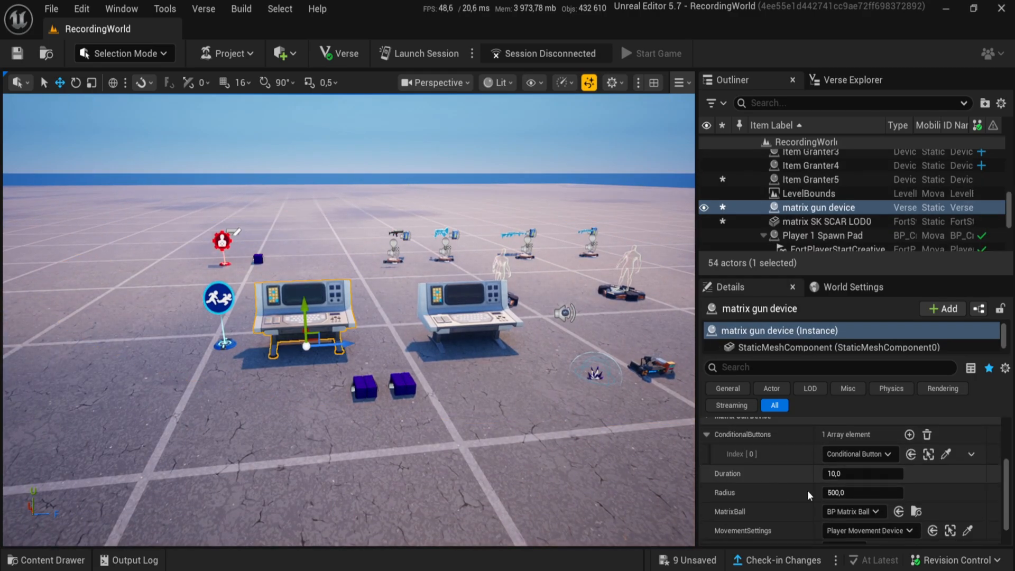
# Trim the extra ConditionalButtons entry on the matrix gun device and launch a playtest session.
pyautogui.click(909, 435)
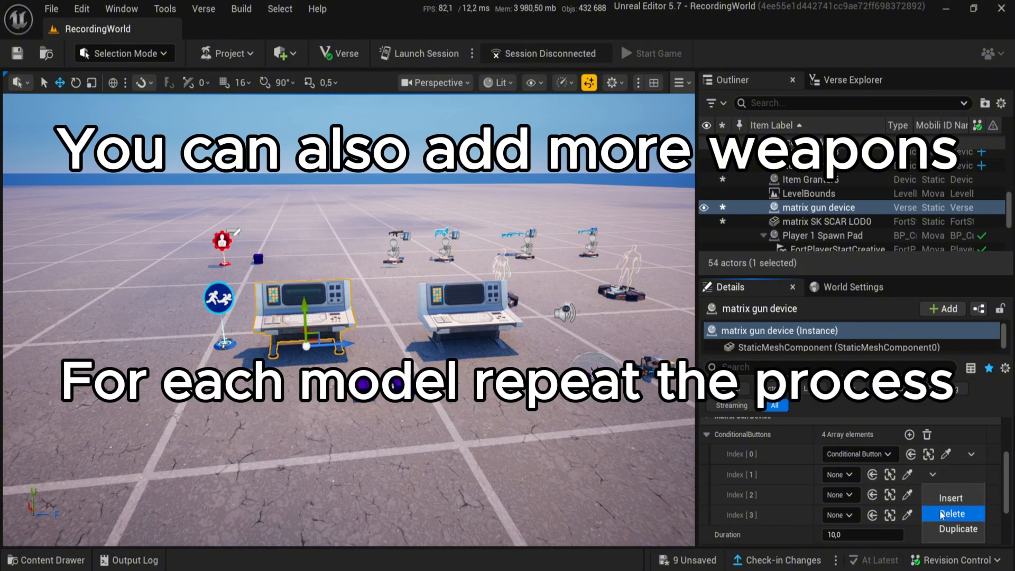
pyautogui.click(952, 513)
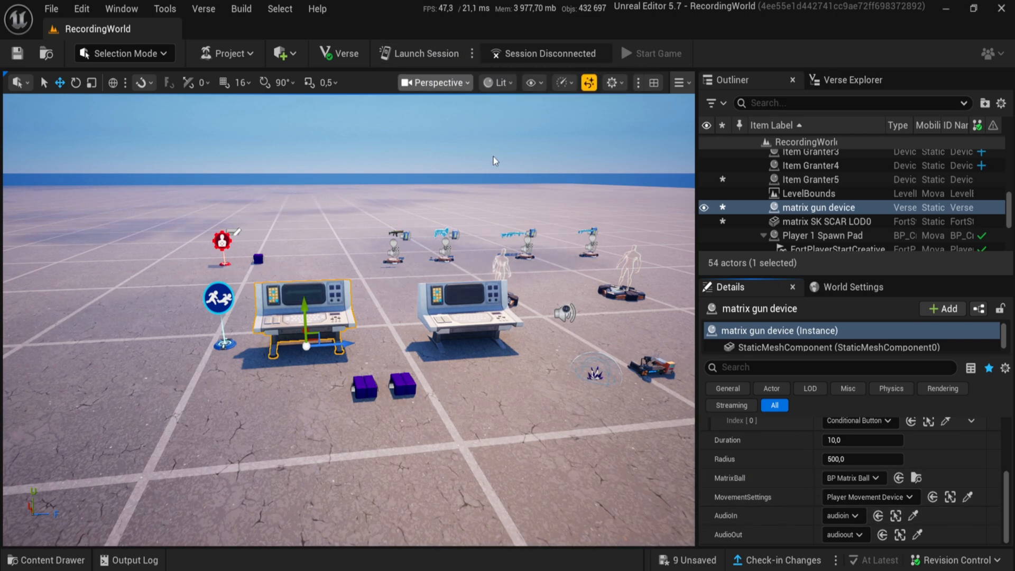
pyautogui.click(652, 53)
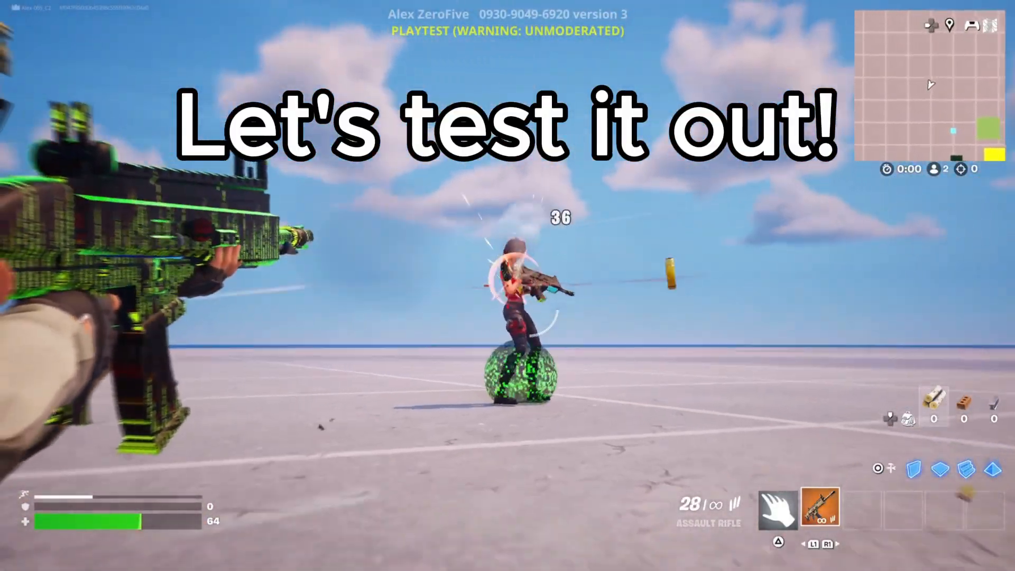